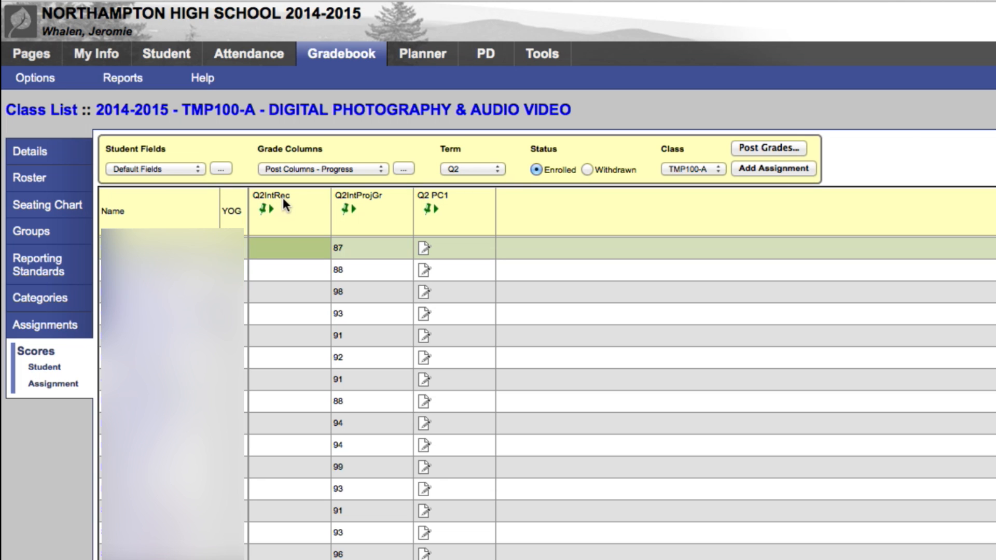
pyautogui.moveTo(294, 278)
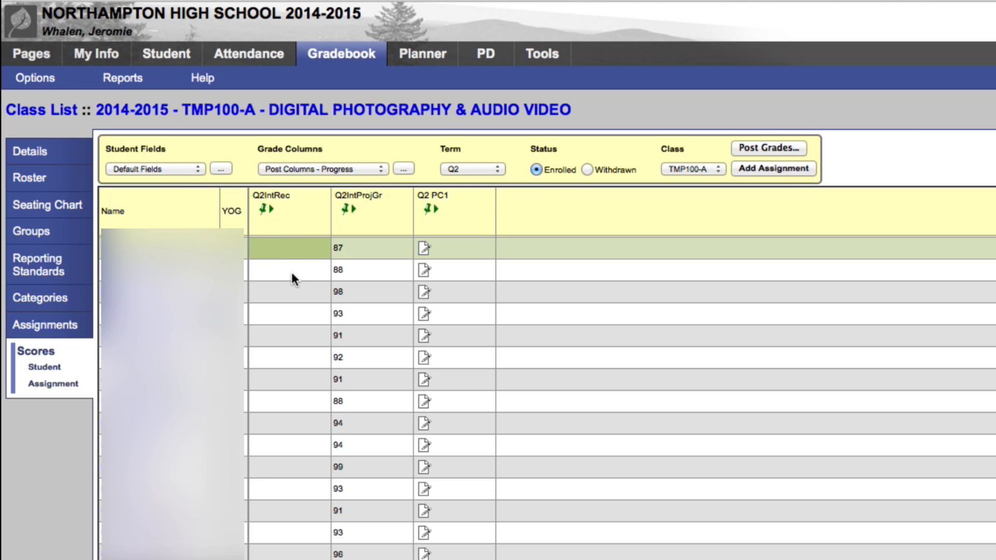
pyautogui.moveTo(292, 255)
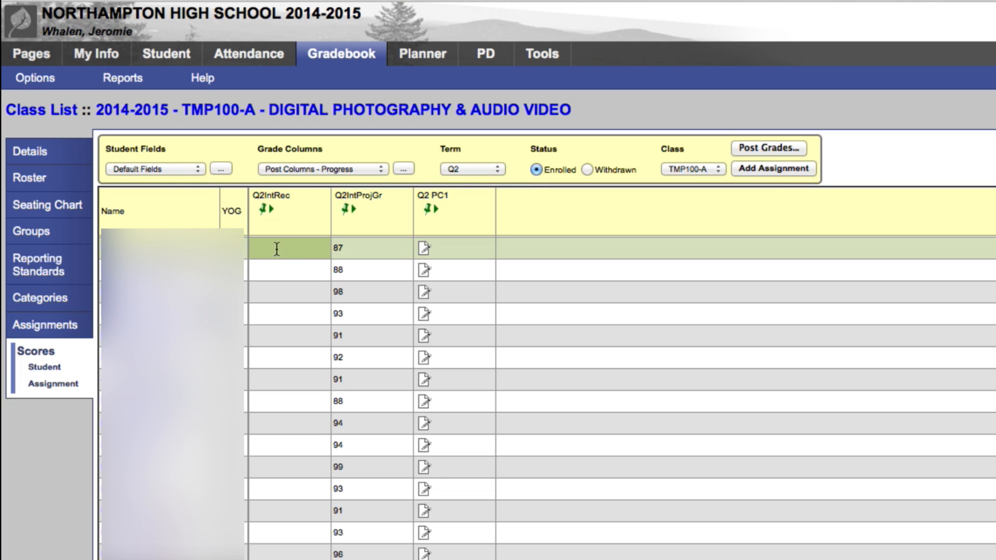
# Enter stray text 'fg' and 'hghuidhuif', then clear the rejected value from the first student's cell.
pyautogui.write('fg')
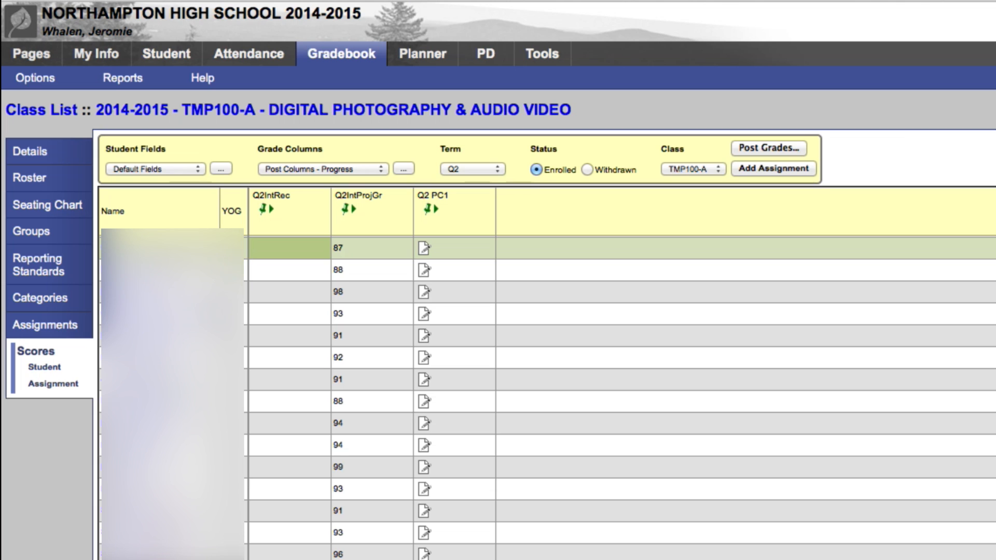
pyautogui.write('hghuidhuif')
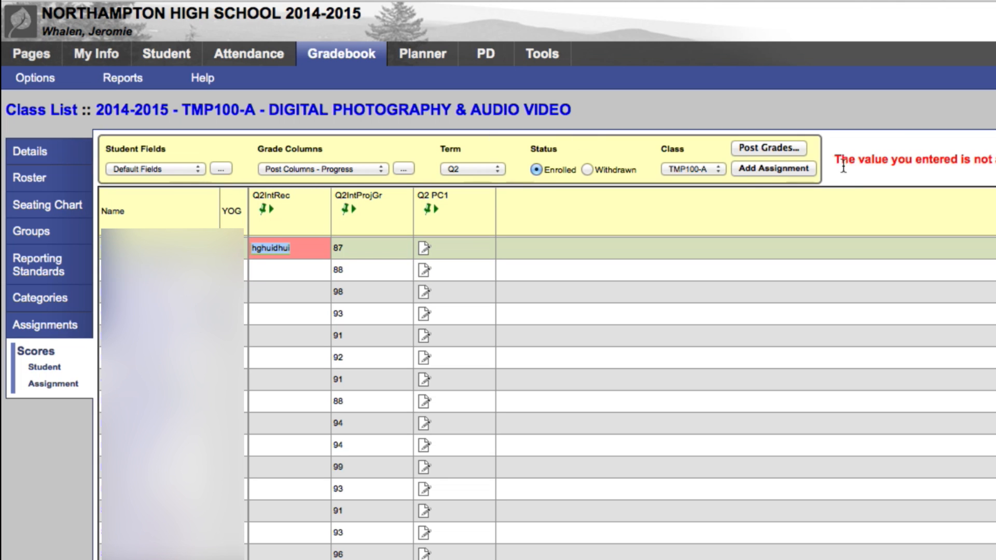
pyautogui.moveTo(763, 214)
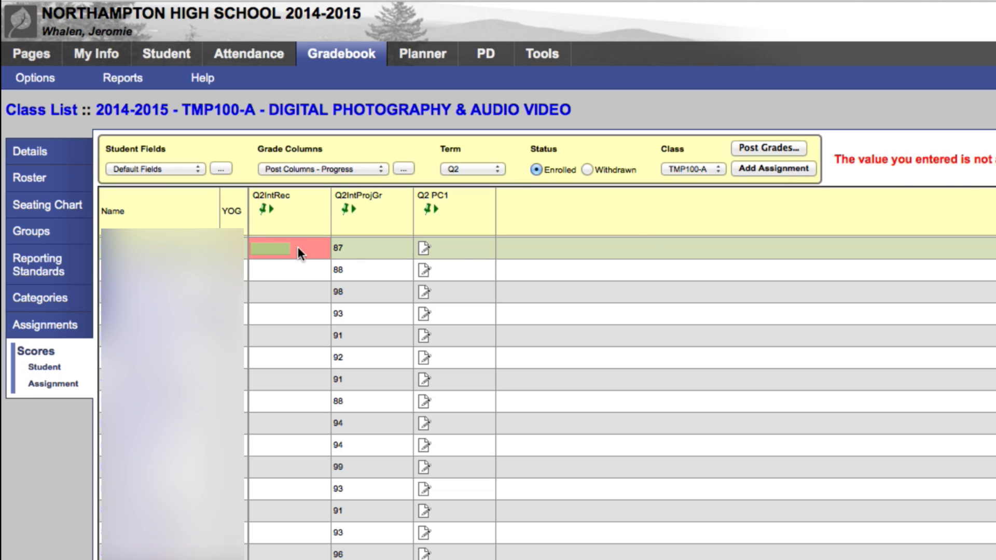
pyautogui.click(279, 248)
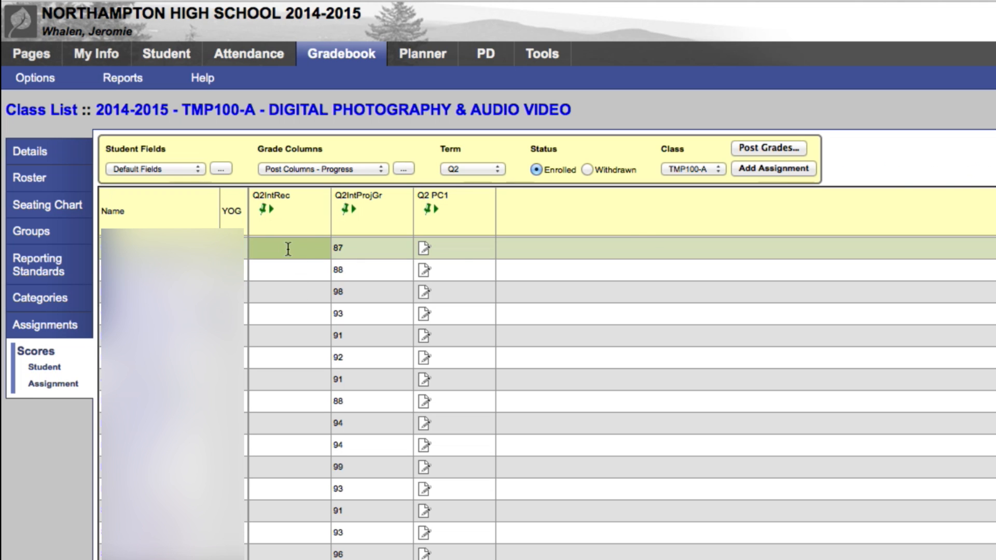
pyautogui.click(267, 248)
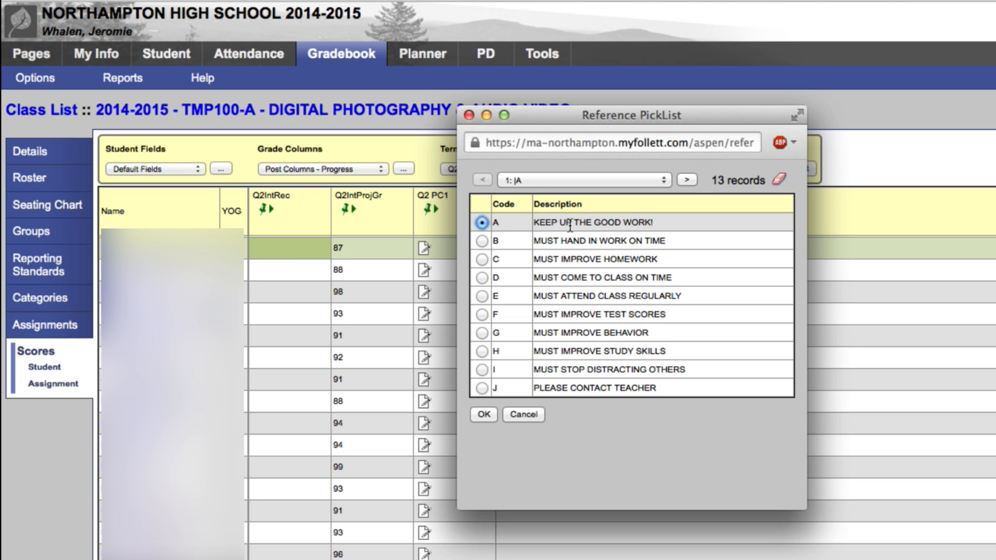
pyautogui.moveTo(480, 250)
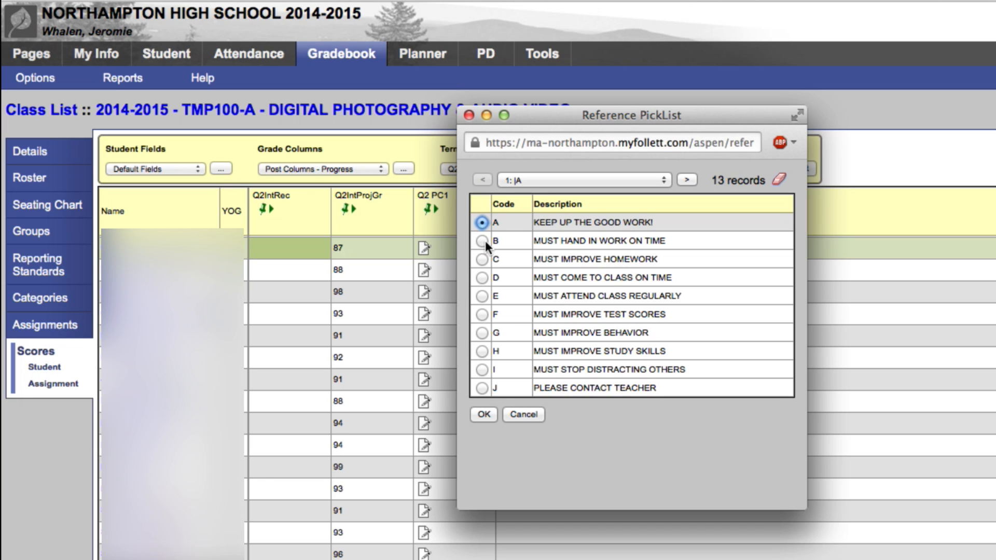
pyautogui.moveTo(575, 315)
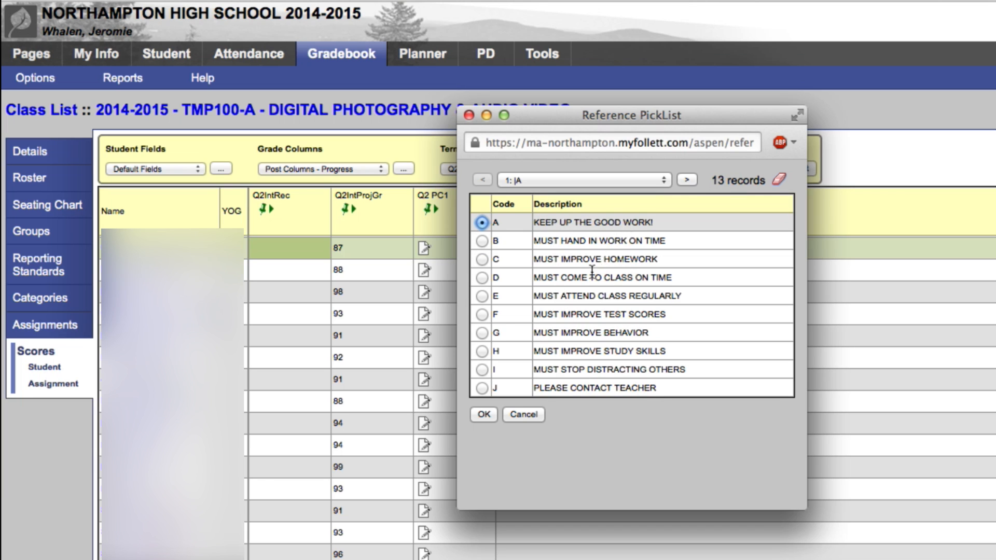
pyautogui.moveTo(607, 270)
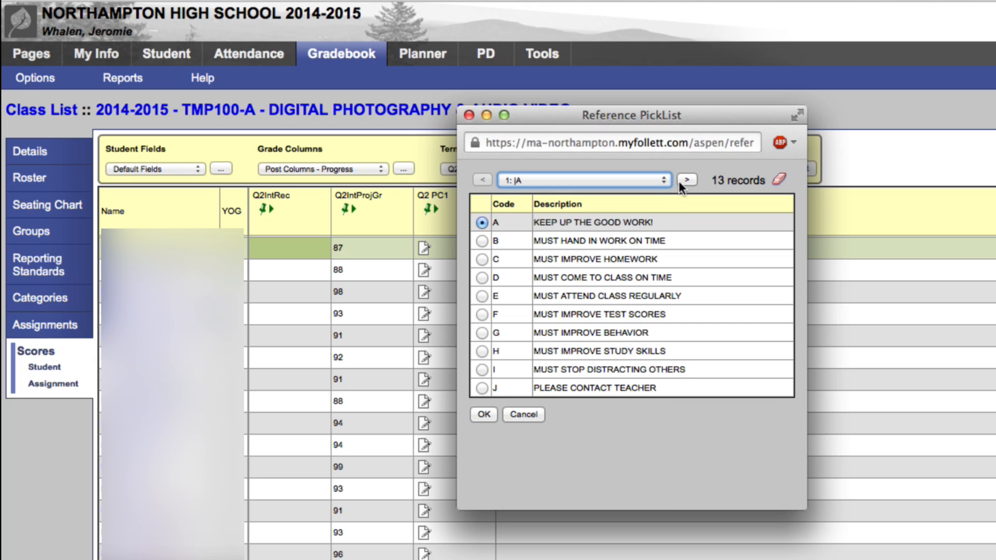
# Browse the next set of comment codes and close the list without choosing one.
pyautogui.click(686, 180)
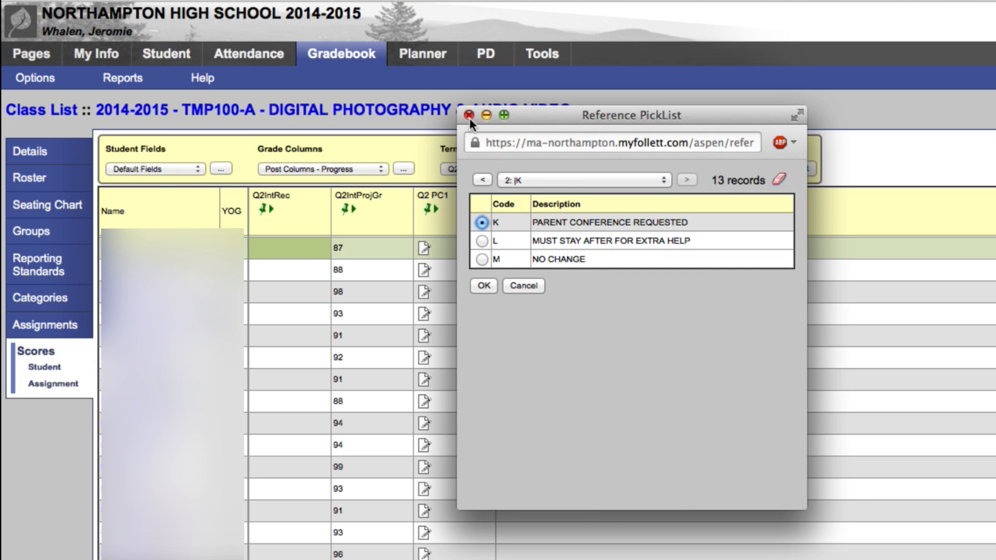
pyautogui.click(469, 115)
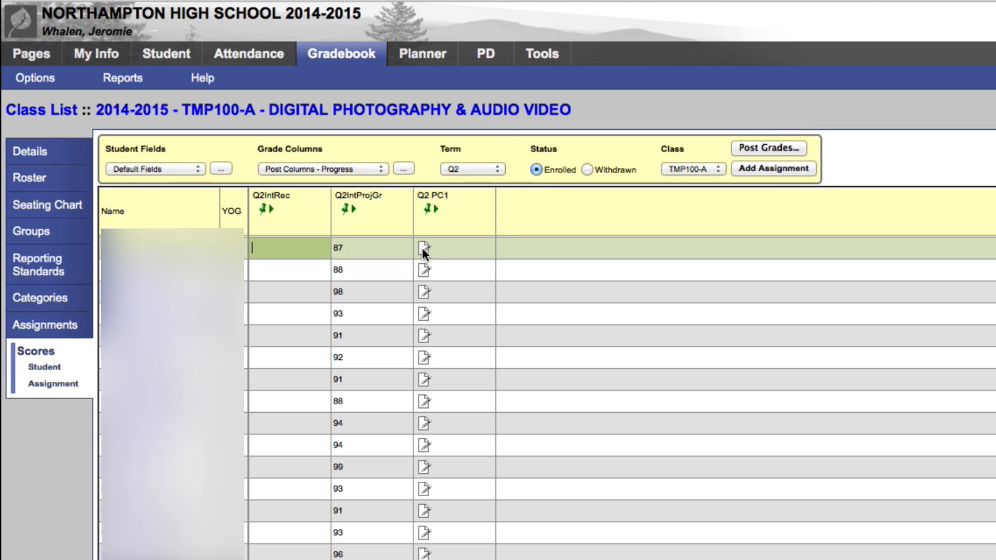
pyautogui.moveTo(424, 199)
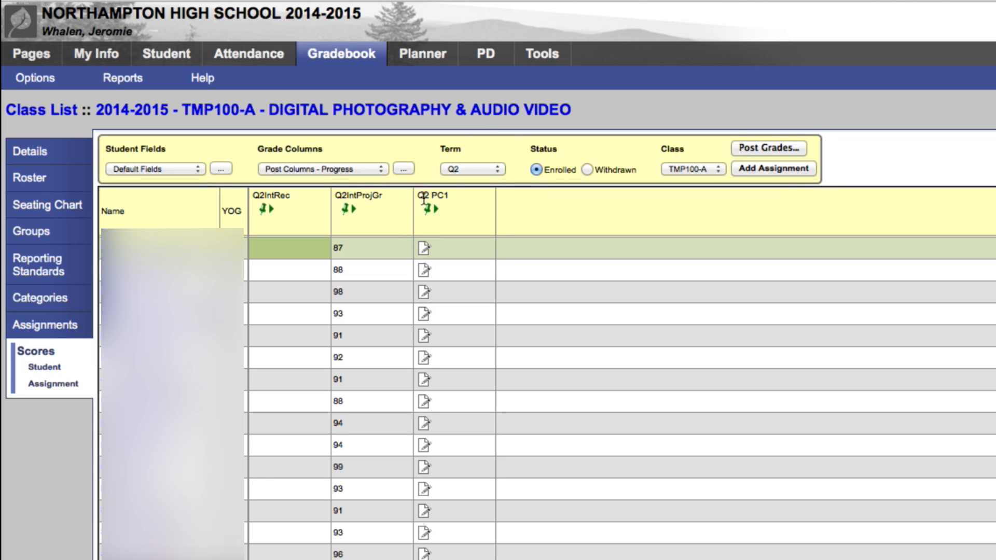
pyautogui.moveTo(451, 203)
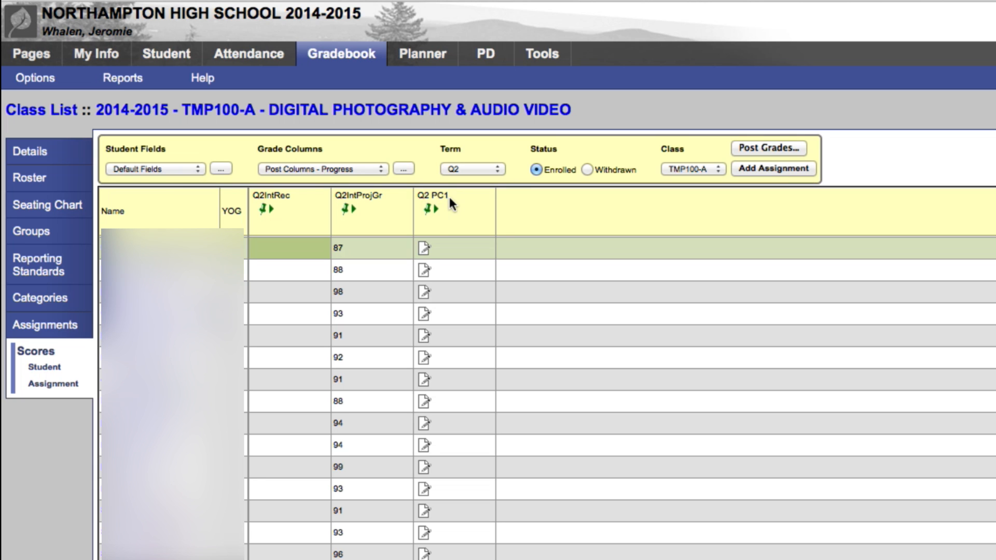
pyautogui.moveTo(426, 254)
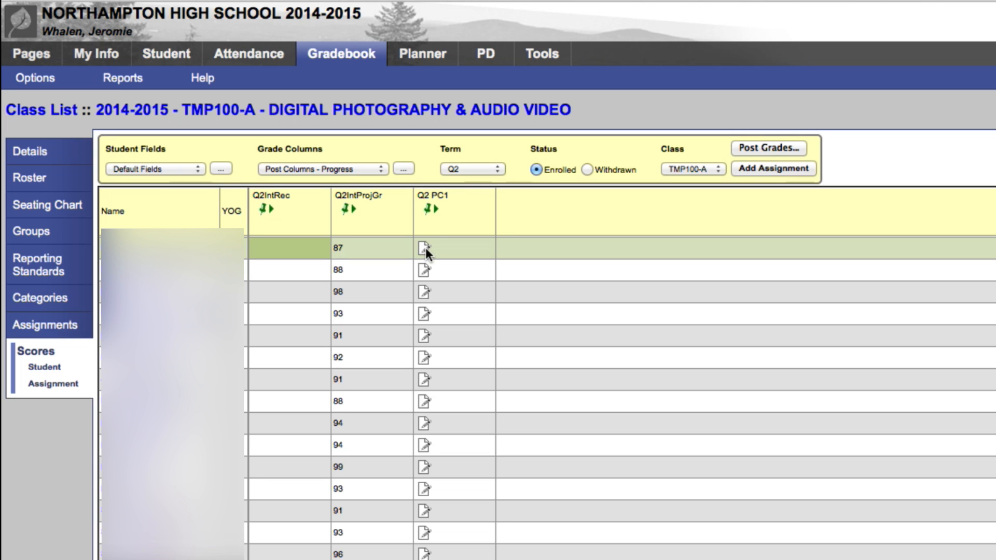
# Save the first student's Q2 PC1 comment 'Keep up the good work Student! Hooray!'.
pyautogui.click(423, 248)
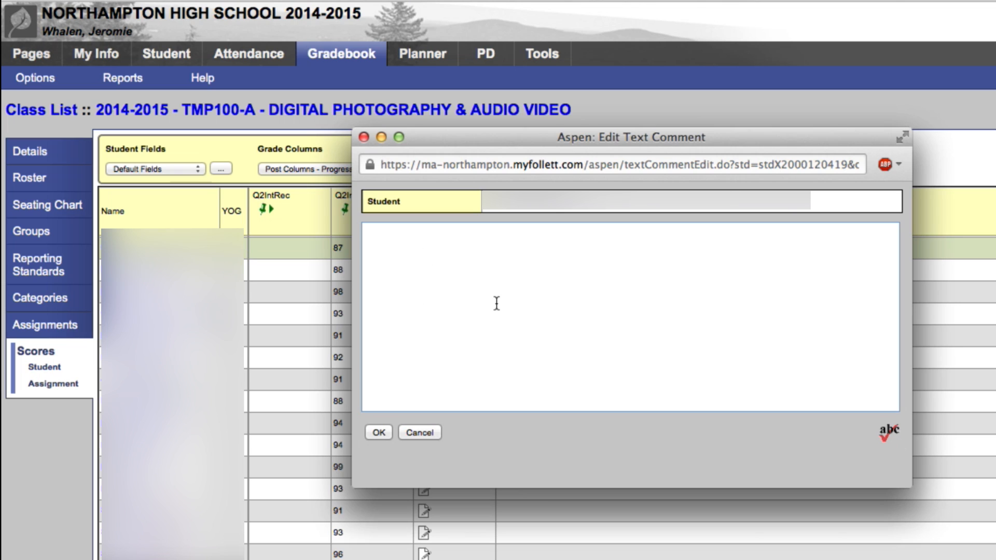
pyautogui.write('Keep up')
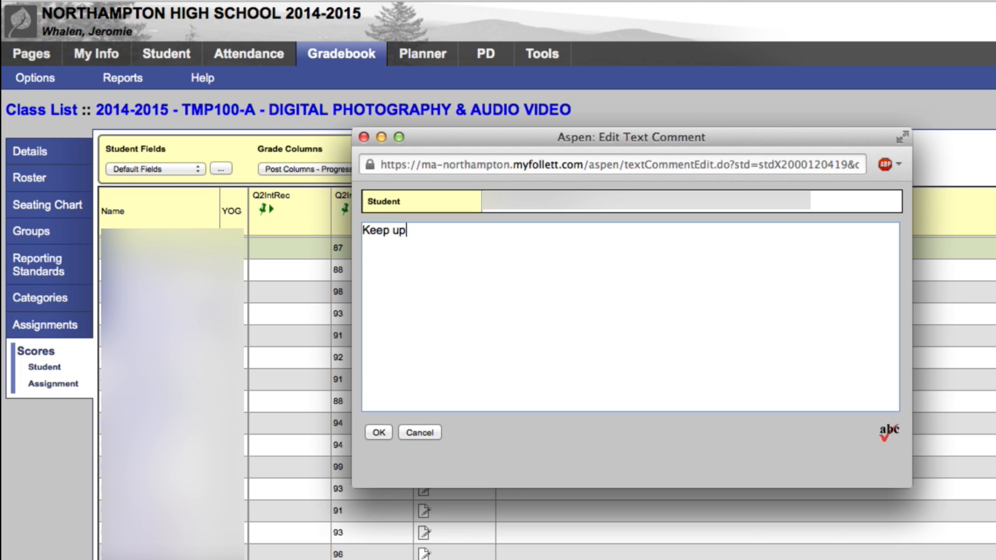
pyautogui.write('the good work')
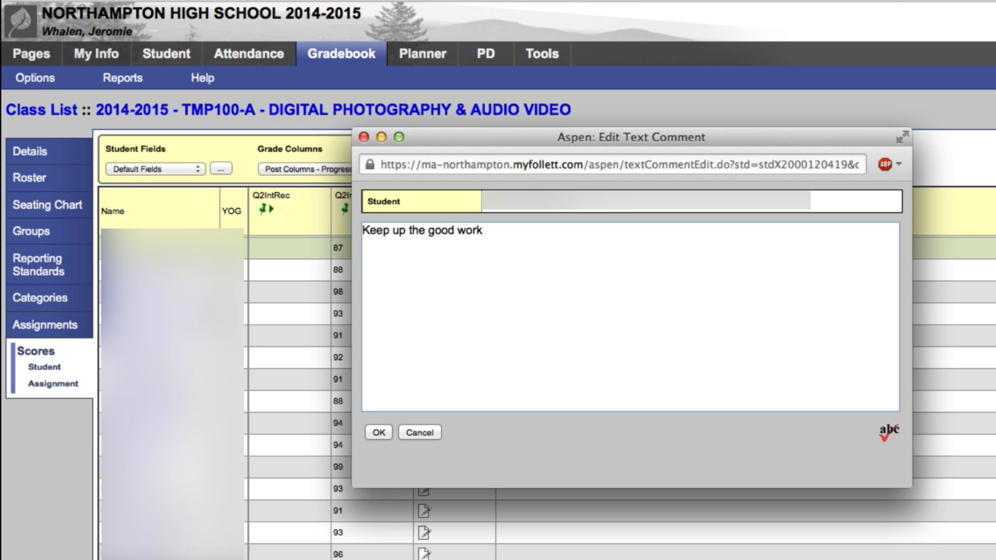
pyautogui.write('St')
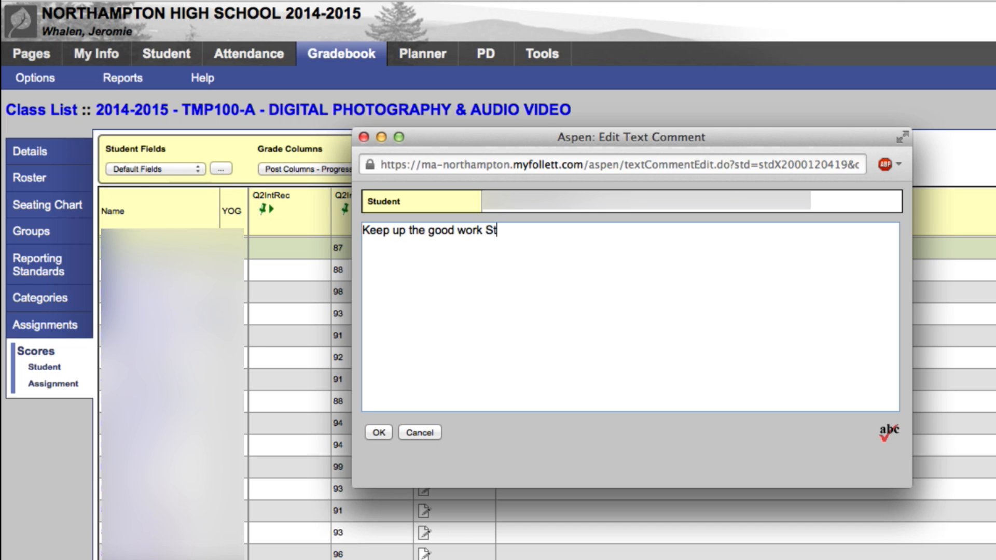
pyautogui.write('udent! H')
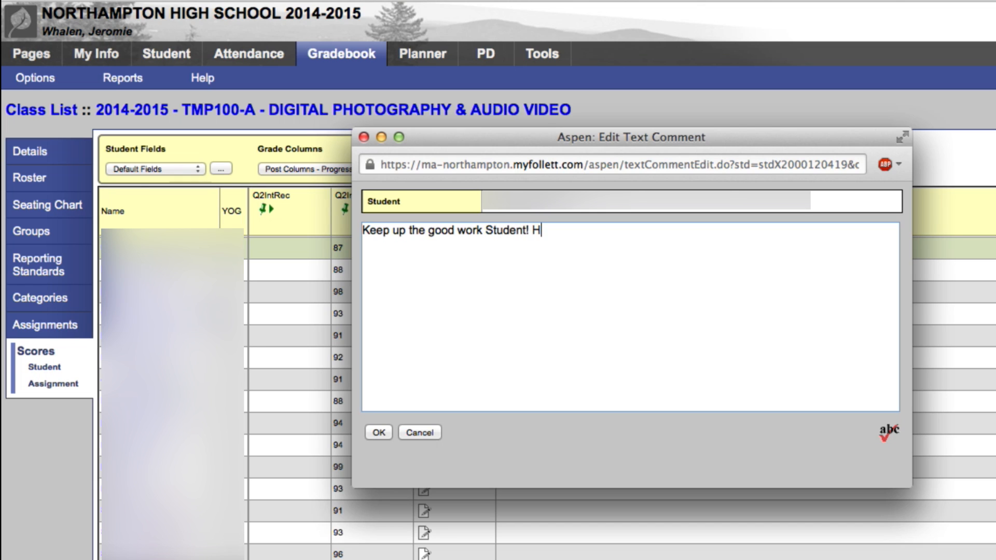
pyautogui.write('ooray!')
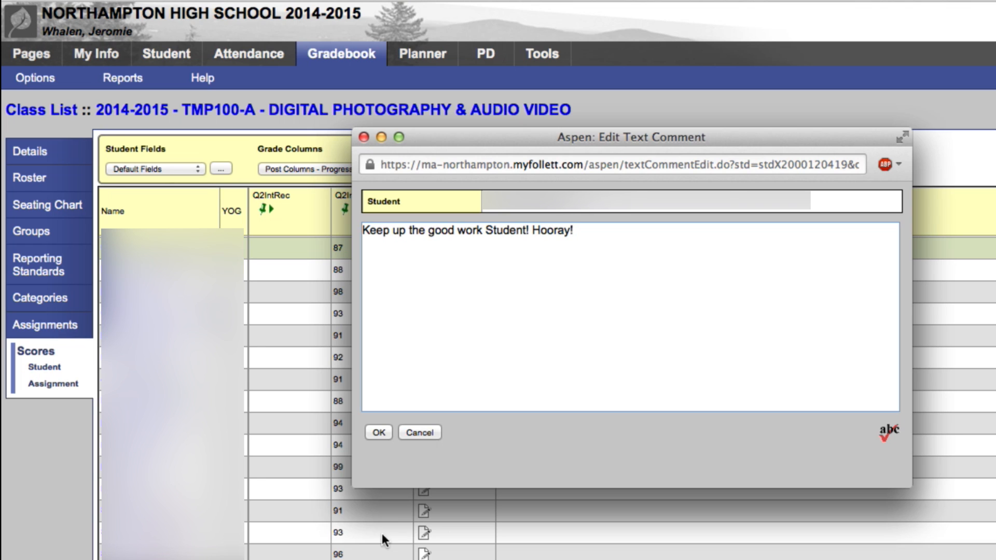
pyautogui.click(378, 431)
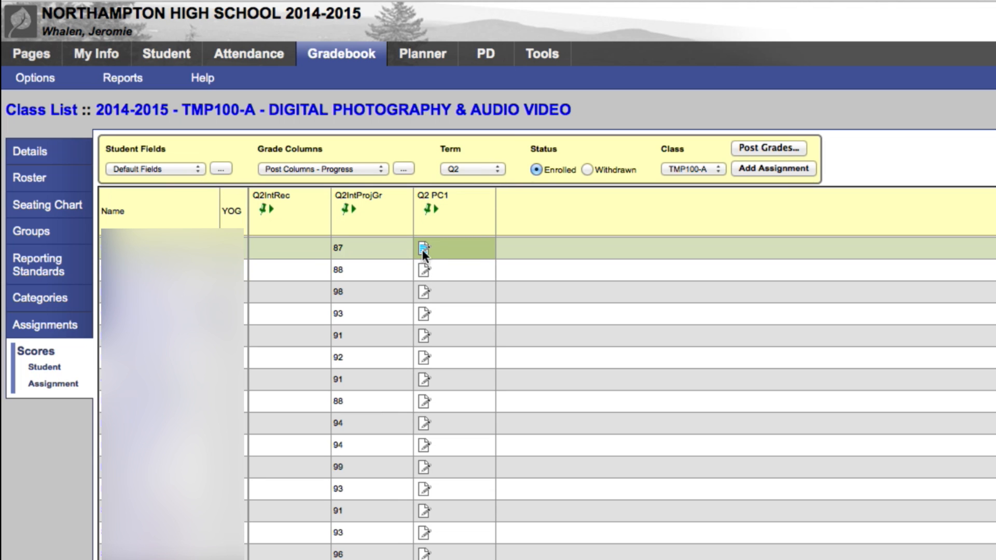
pyautogui.moveTo(425, 263)
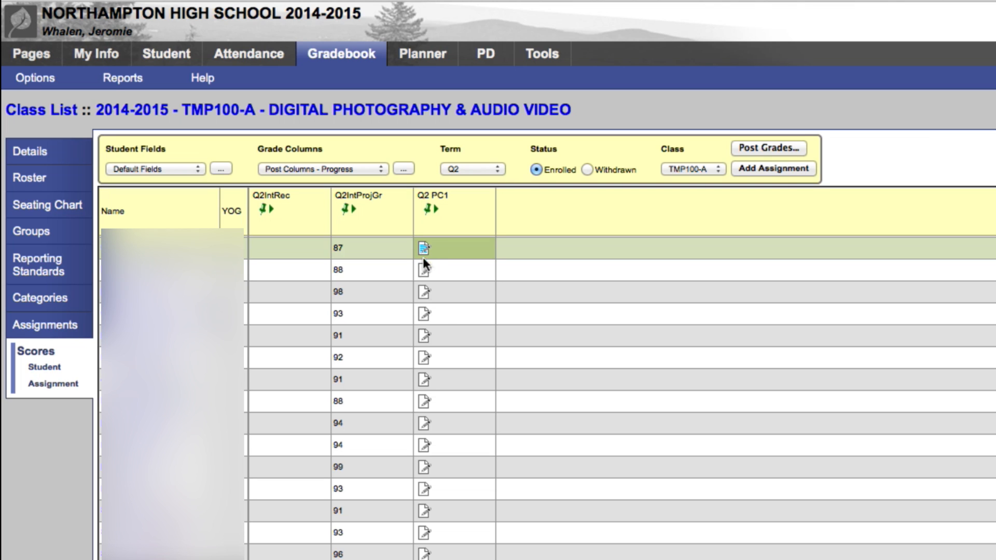
pyautogui.moveTo(443, 323)
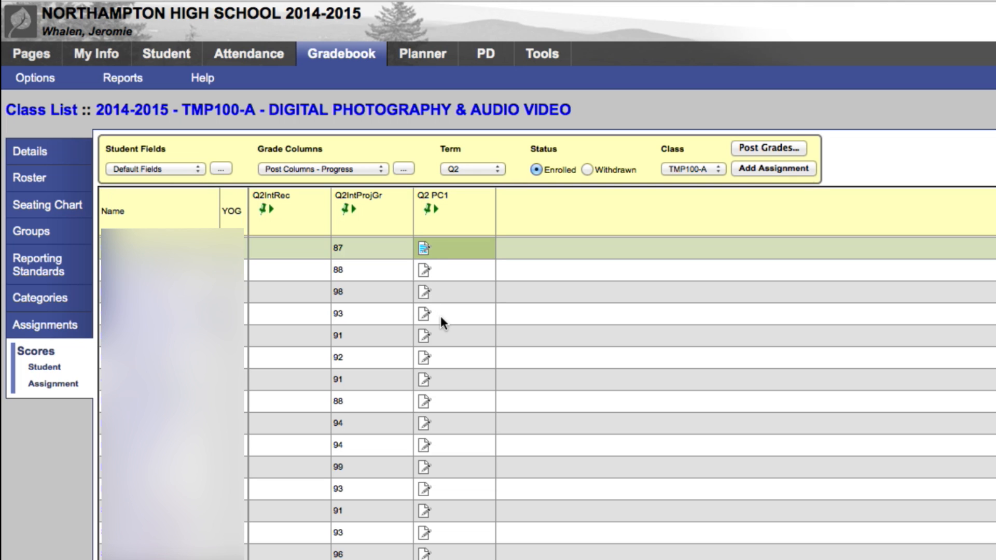
pyautogui.moveTo(280, 276)
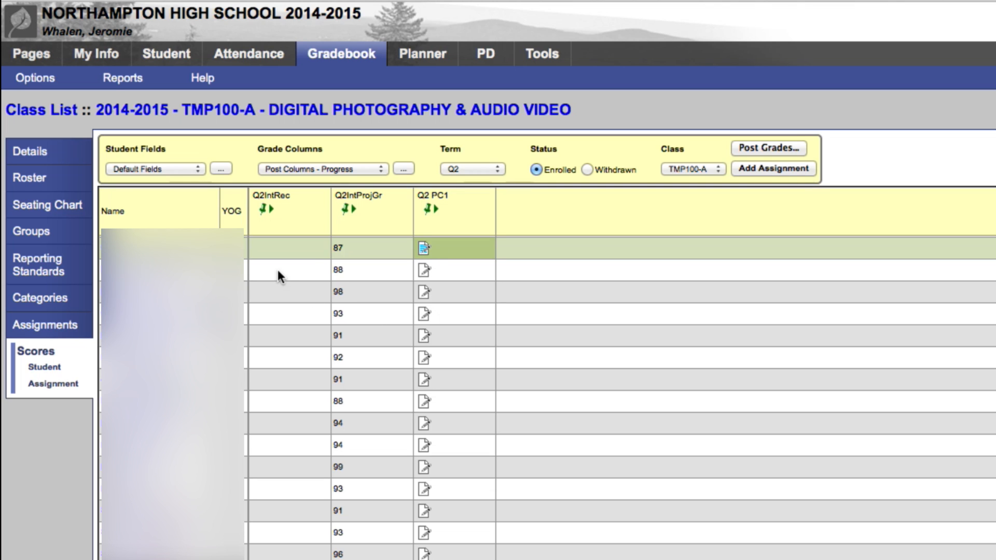
pyautogui.moveTo(388, 550)
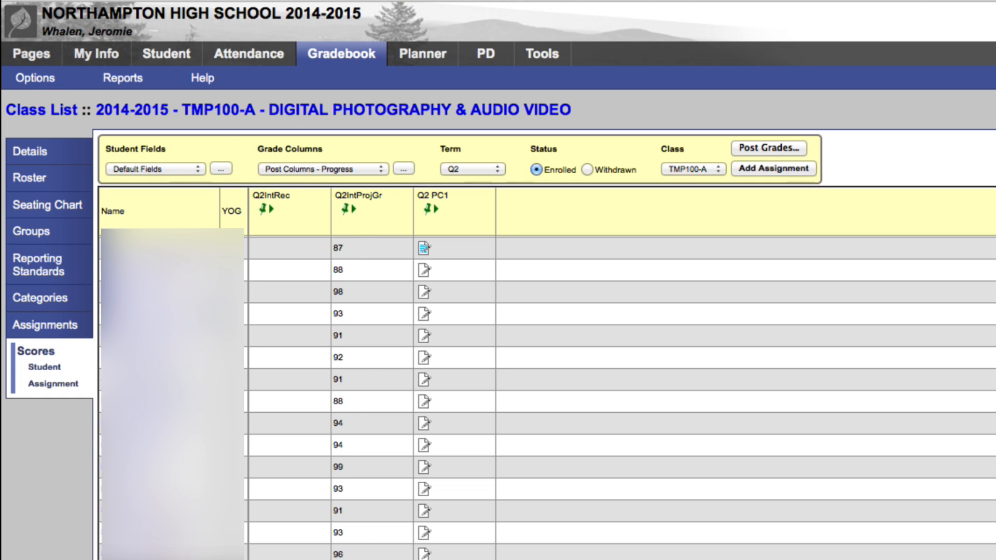
pyautogui.moveTo(446, 531)
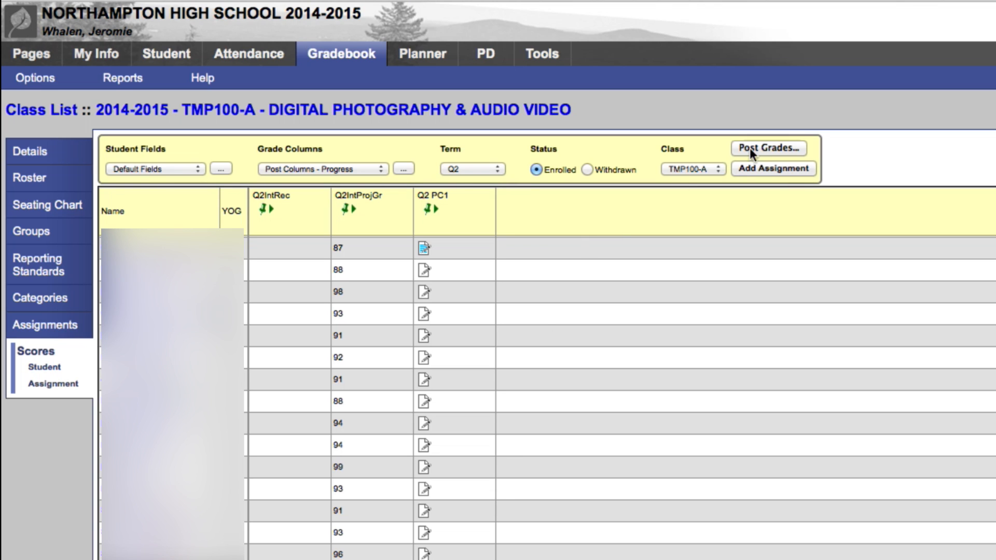
pyautogui.moveTo(756, 153)
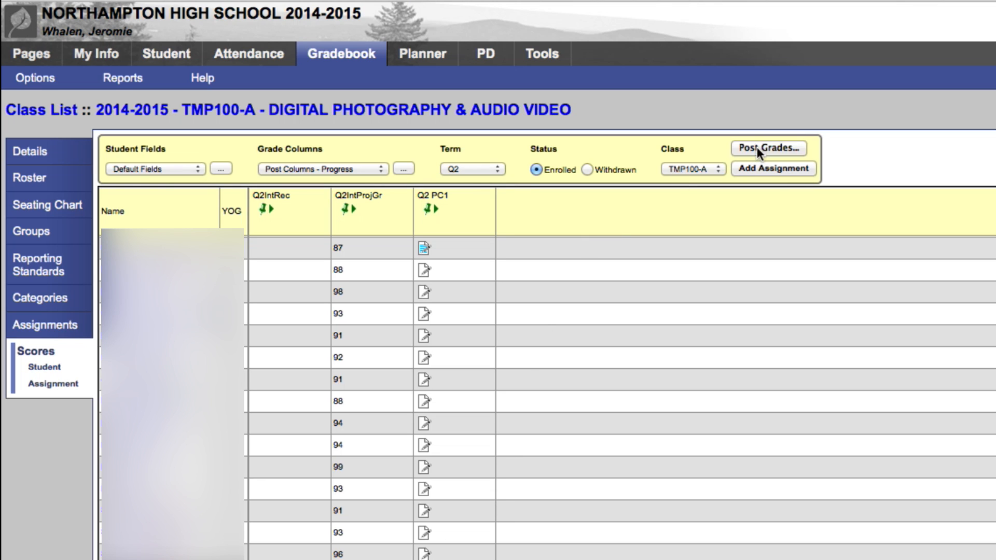
# Bring up Post Grades for Digital Photography & Audio Video, Q2 progress grades, all students.
pyautogui.click(768, 149)
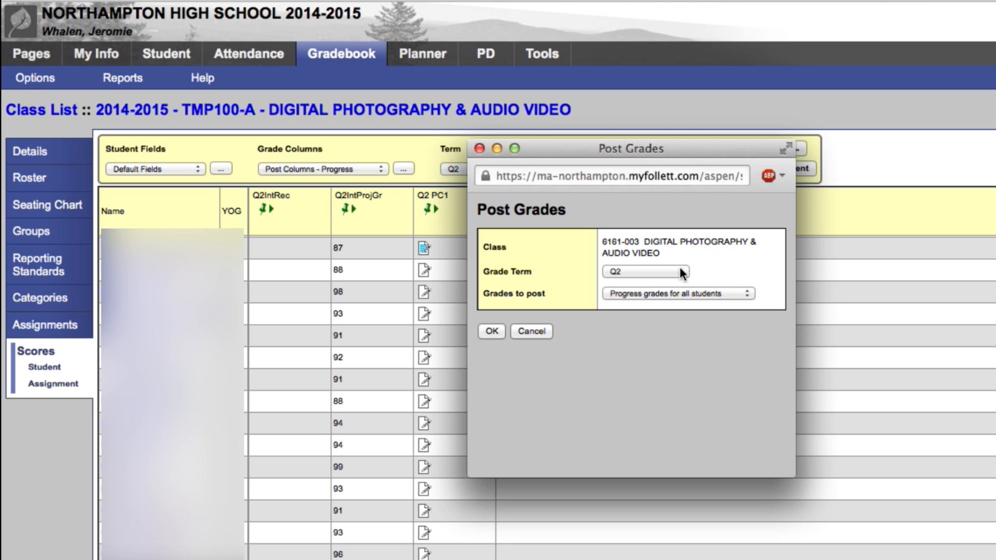
pyautogui.moveTo(640, 301)
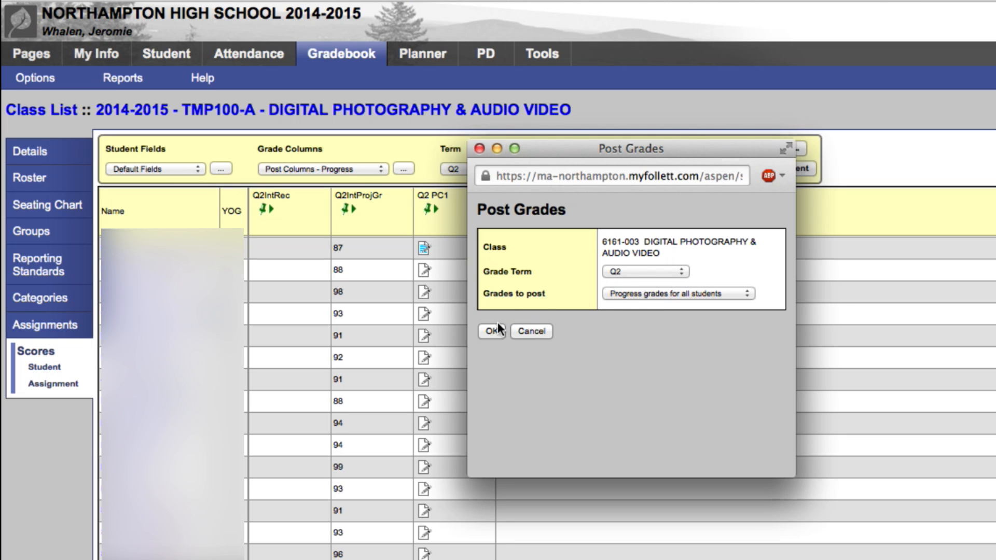
pyautogui.moveTo(630, 366)
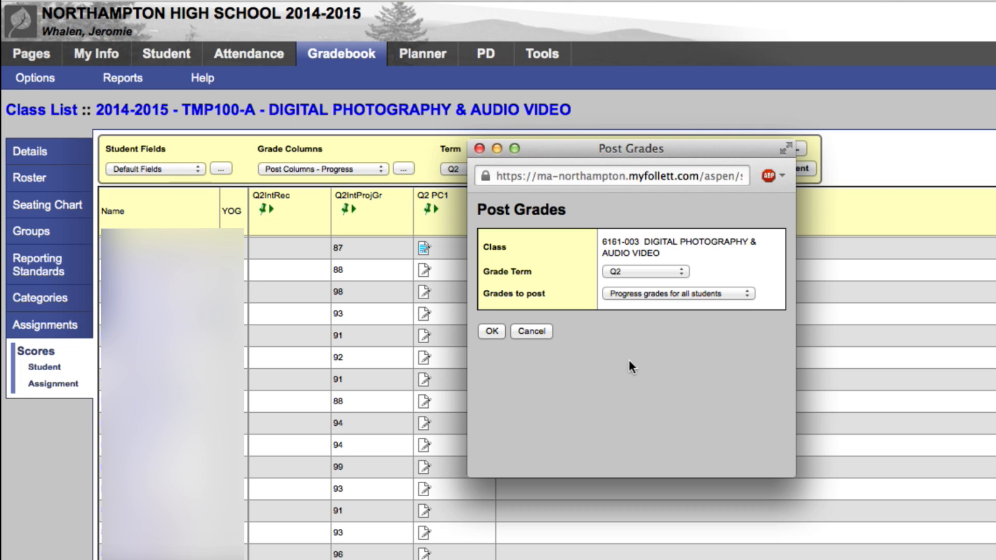
pyautogui.moveTo(464, 124)
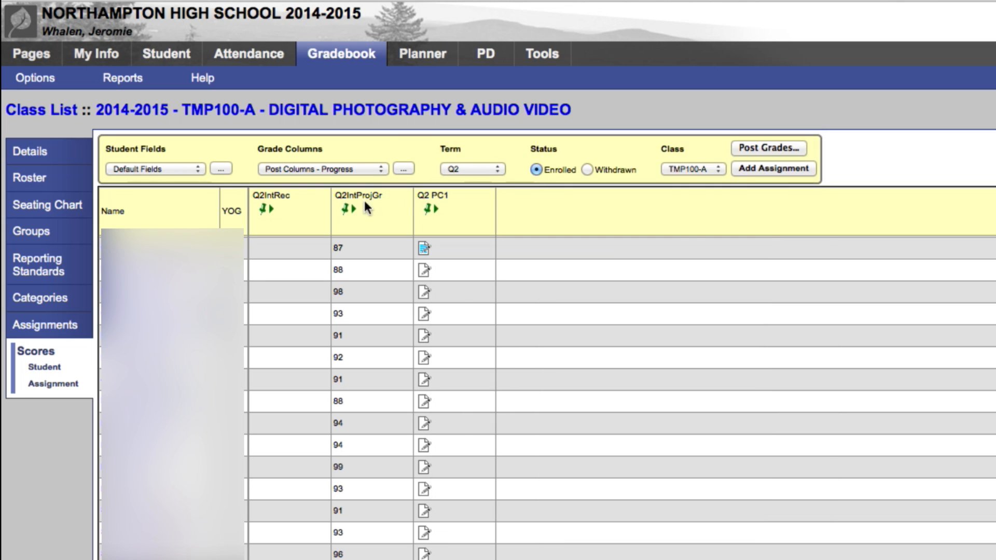
pyautogui.moveTo(430, 217)
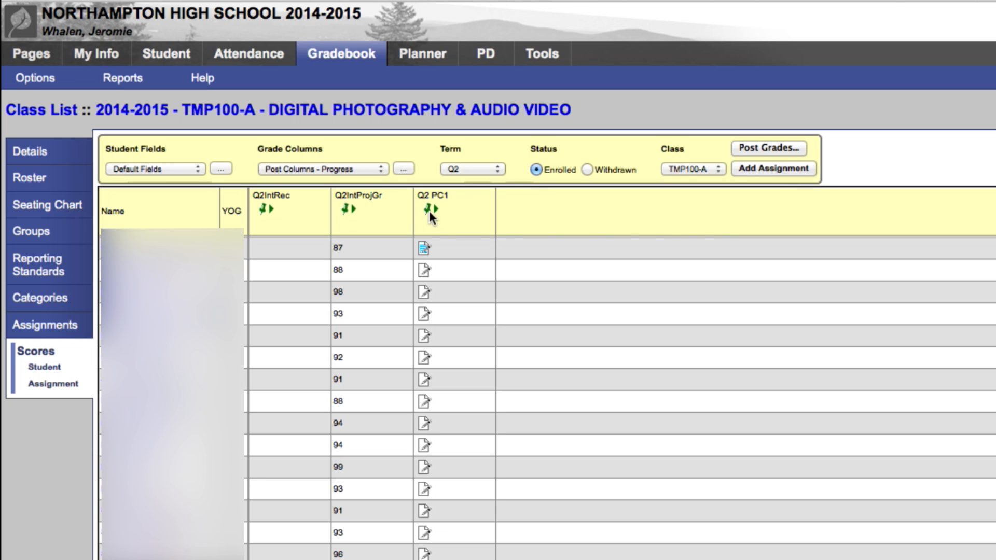
pyautogui.moveTo(430, 219)
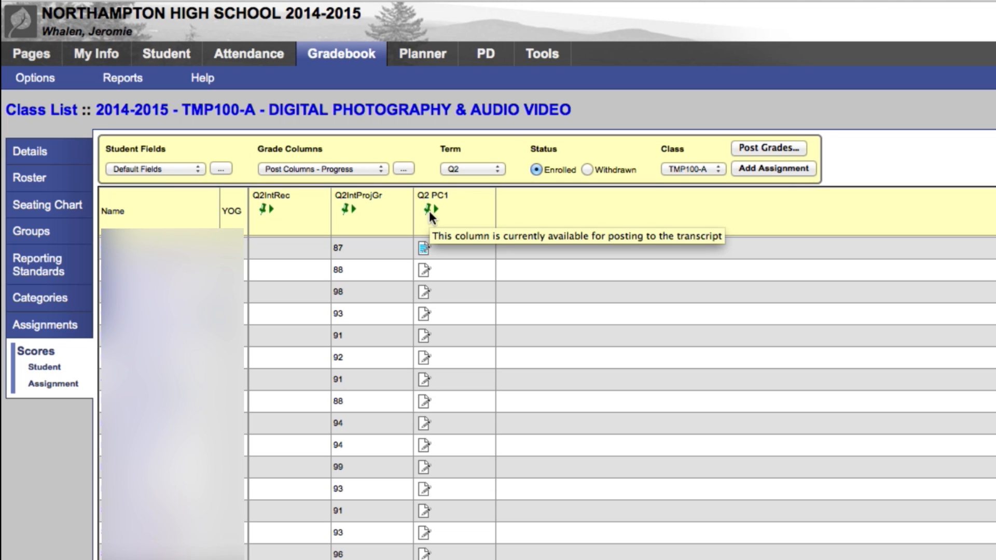
pyautogui.moveTo(34, 77)
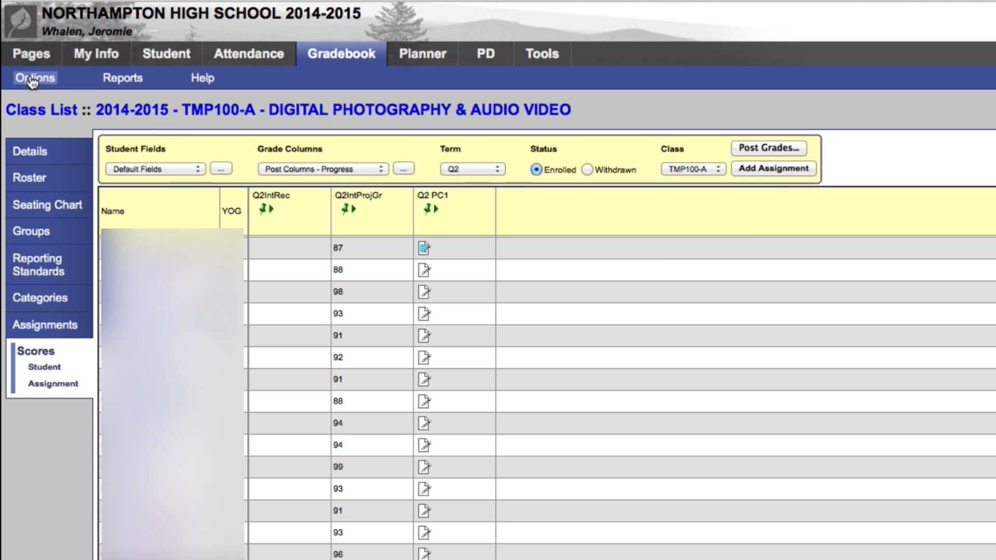
pyautogui.click(33, 77)
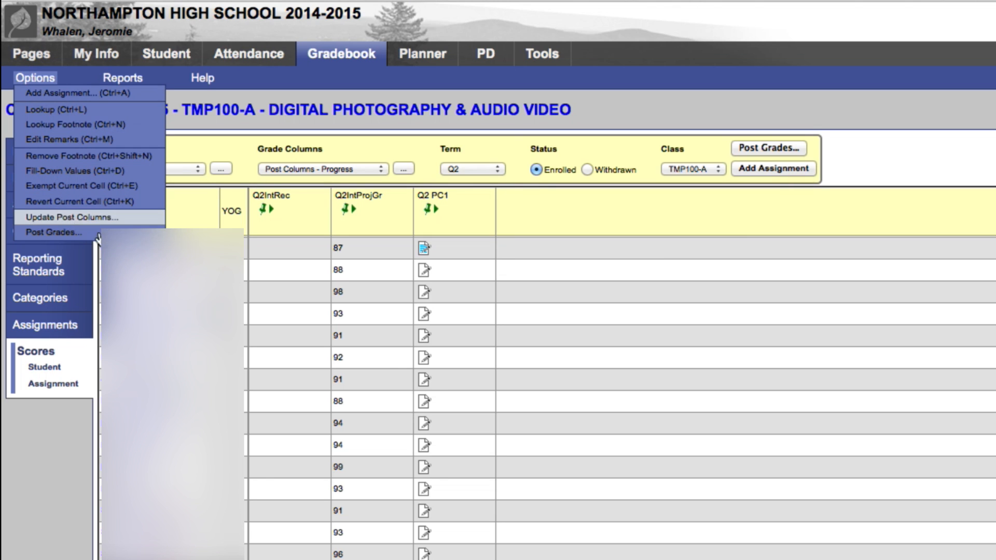
pyautogui.click(383, 266)
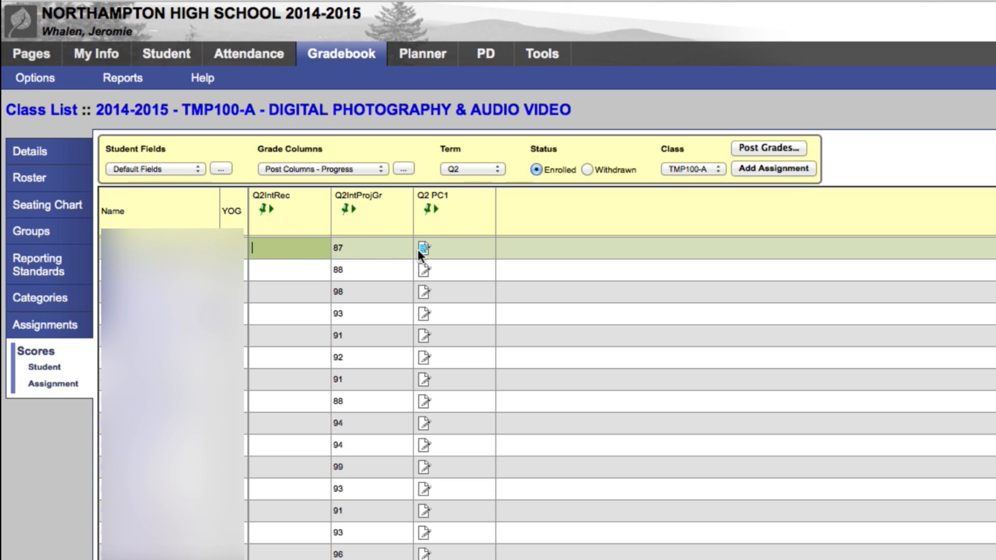
pyautogui.click(423, 248)
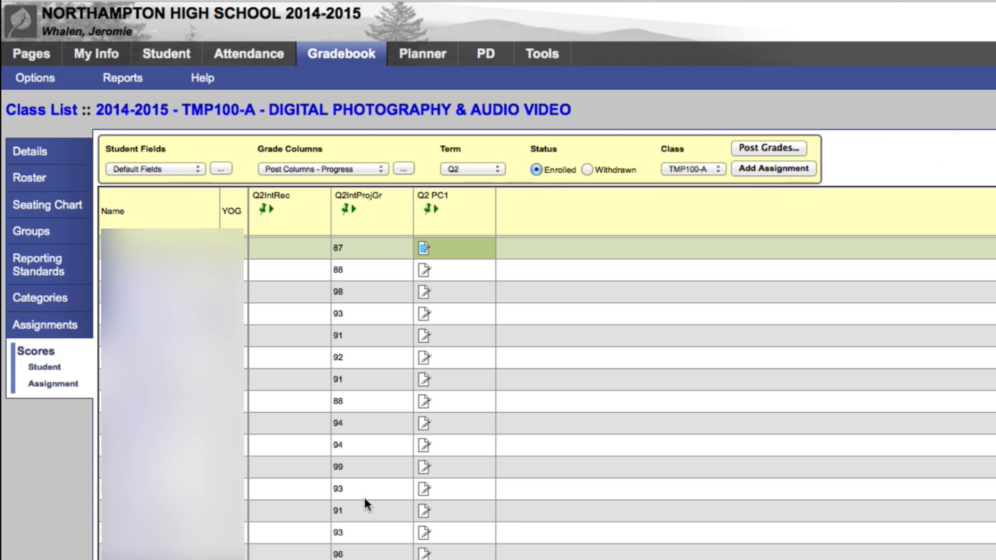
pyautogui.moveTo(544, 342)
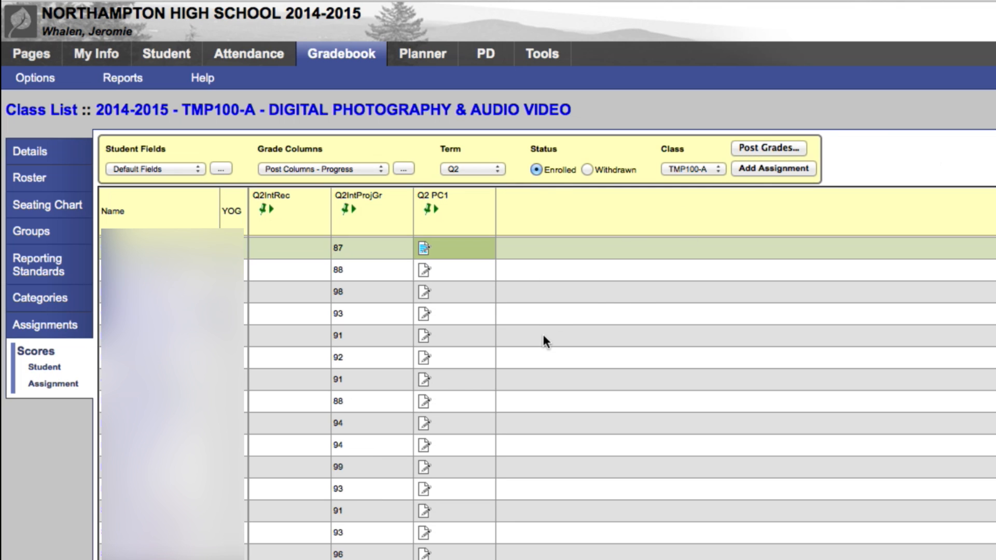